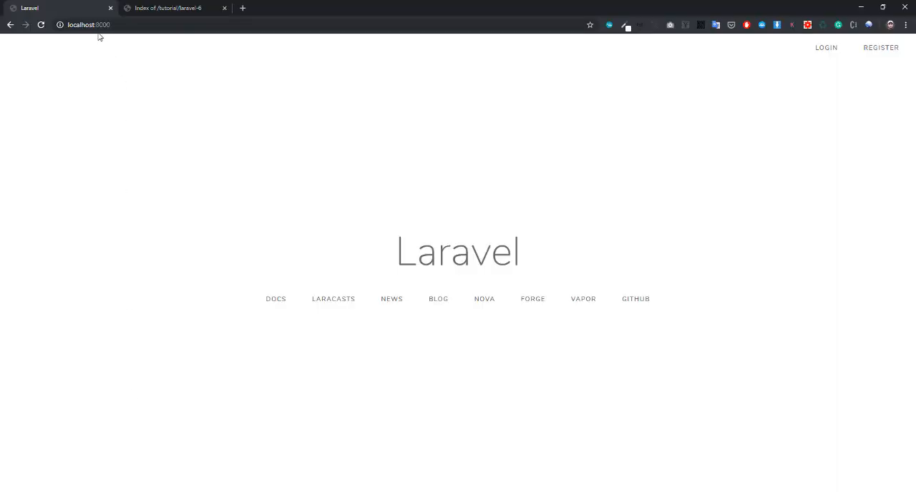
# Load localhost/tutorial/laravel-6/public/ from the project's directory listing tab
pyautogui.doubleClick(458, 252)
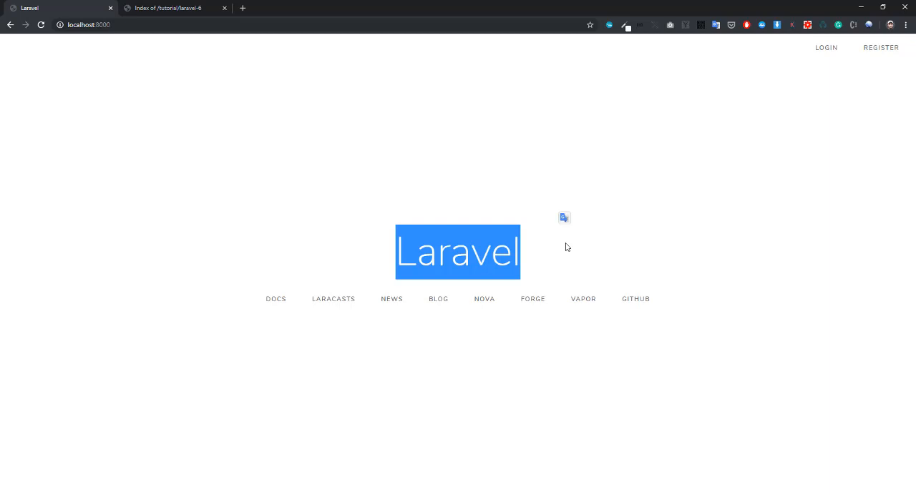
pyautogui.moveTo(266, 58)
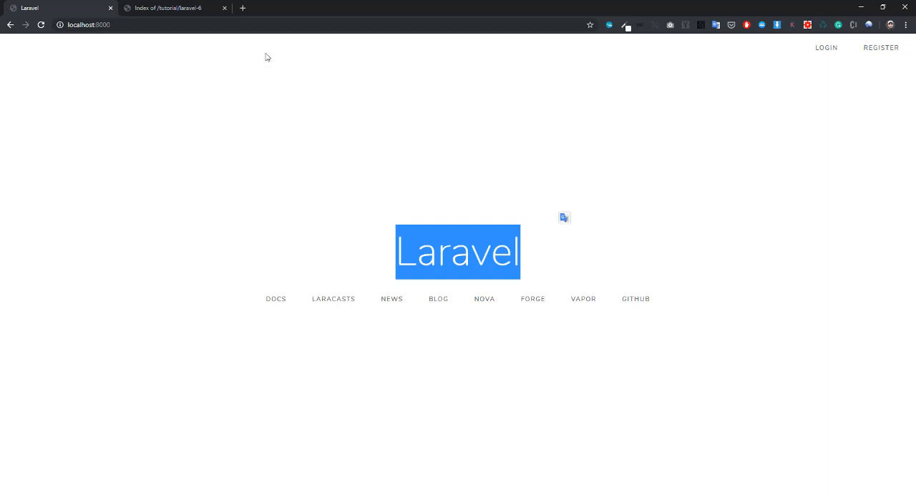
pyautogui.moveTo(172, 9)
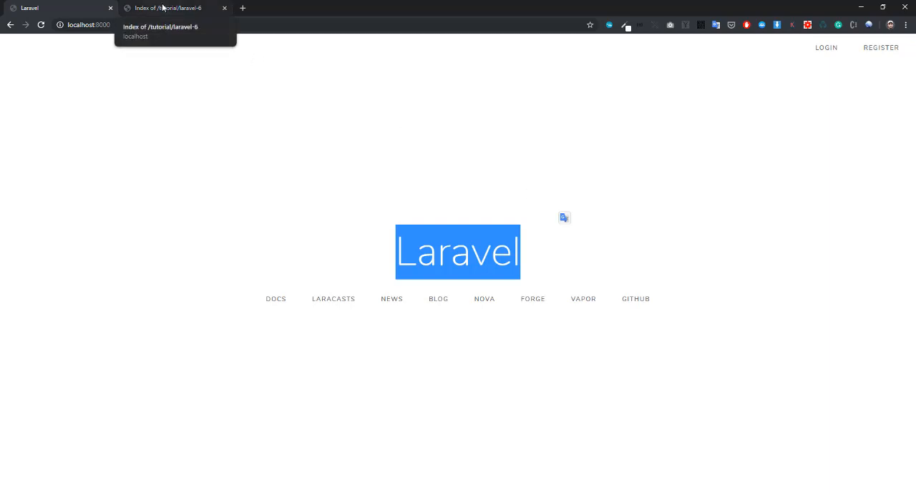
pyautogui.click(172, 9)
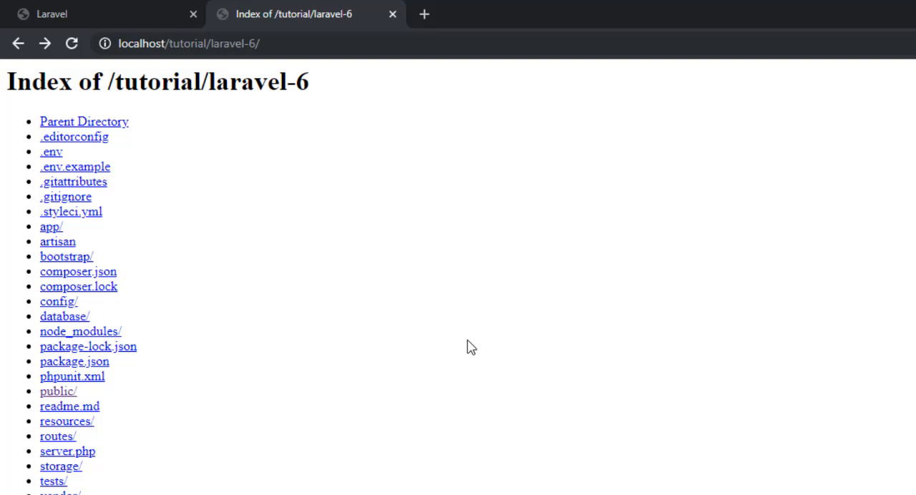
pyautogui.click(215, 43)
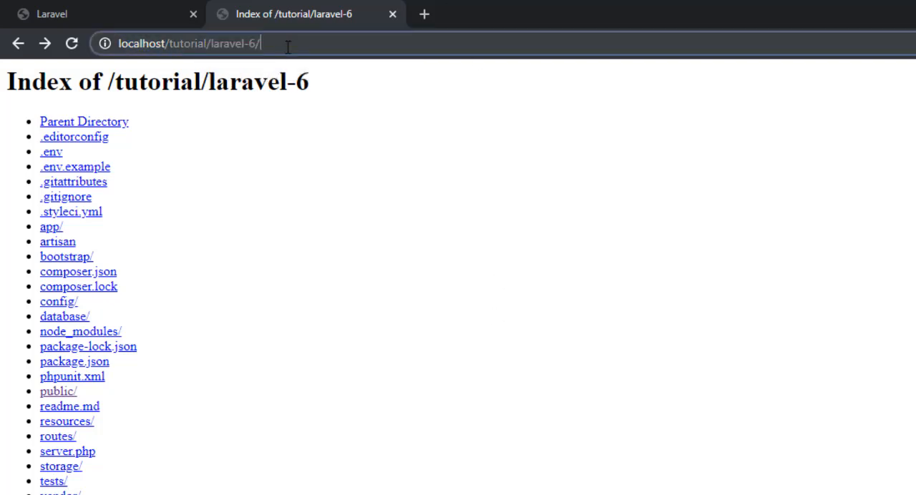
pyautogui.write('public/')
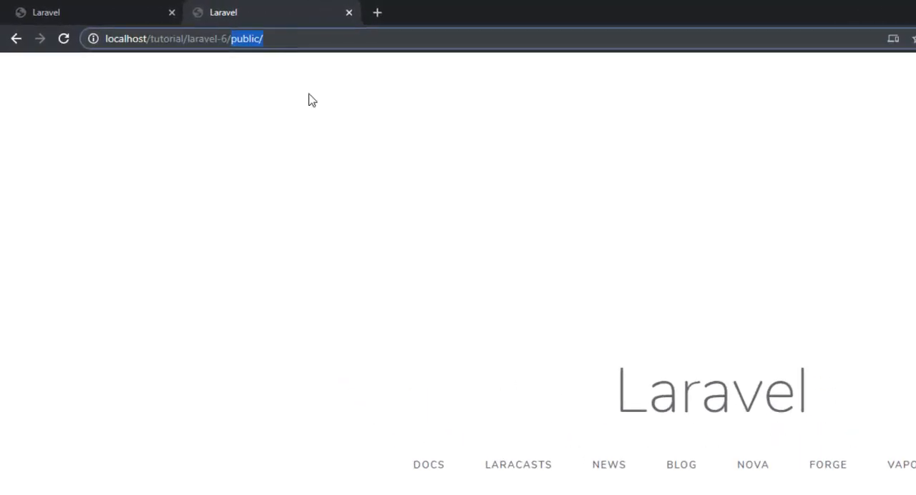
pyautogui.moveTo(314, 111)
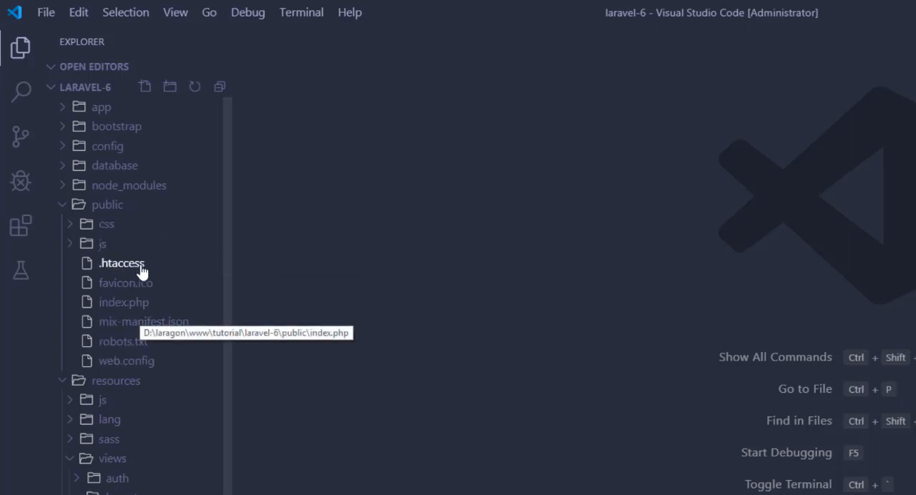
pyautogui.moveTo(107, 212)
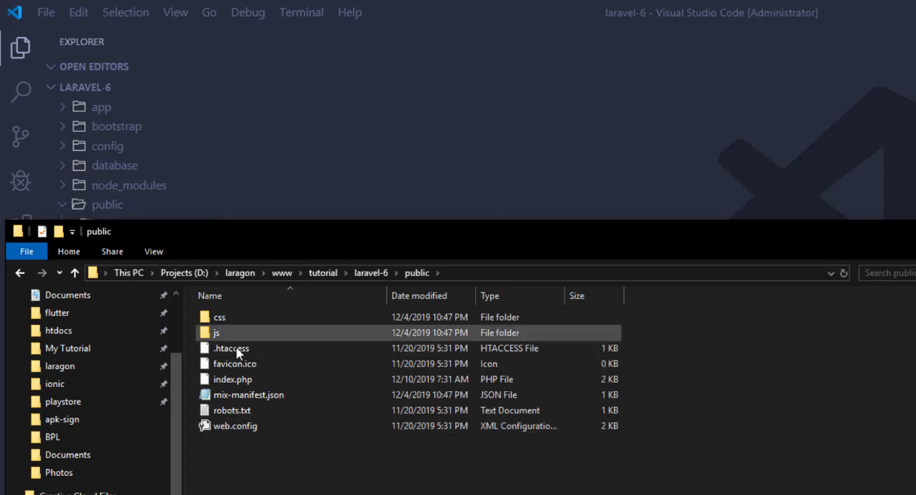
pyautogui.moveTo(232, 380)
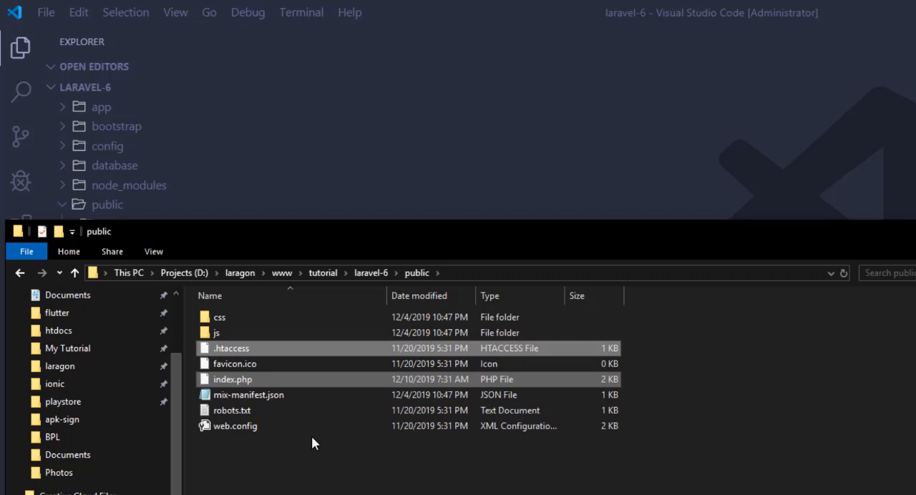
pyautogui.moveTo(370, 272)
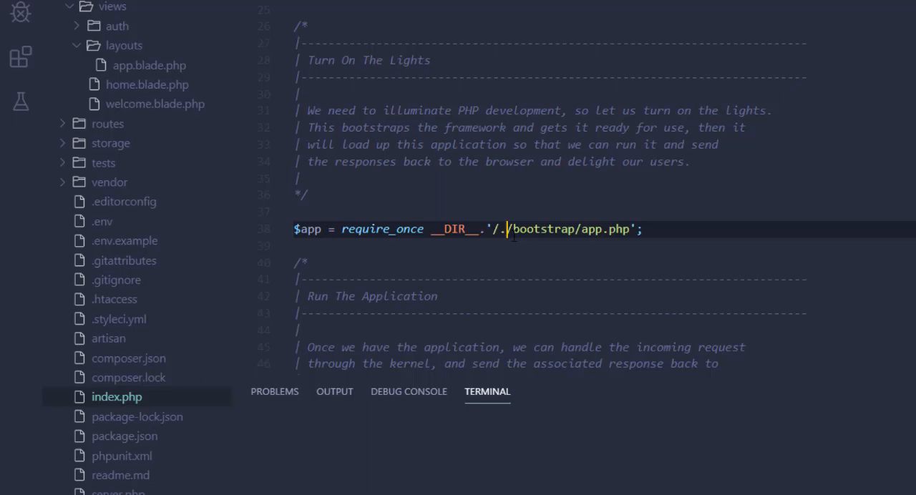
# Change the require_once path in root index.php to './bootstrap/app.php'
pyautogui.press('Backspace')
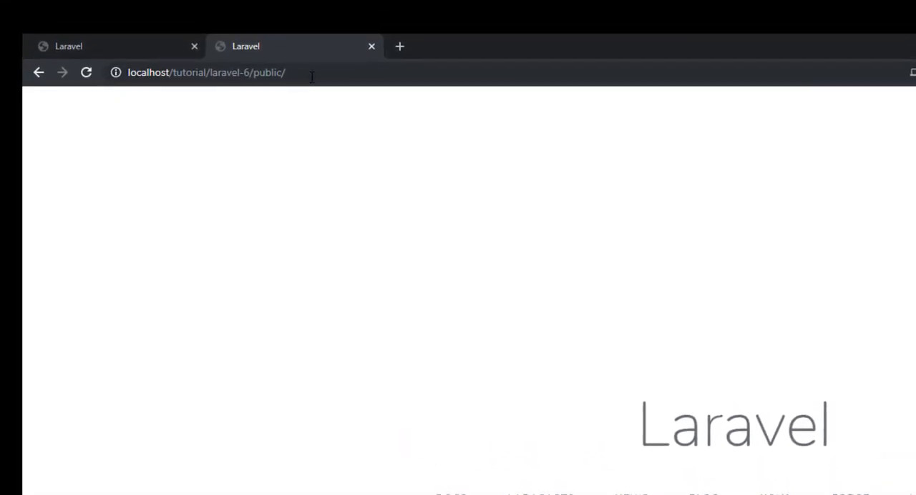
# Remove public/ from the address to load localhost/tutorial/laravel-6/
pyautogui.click(208, 71)
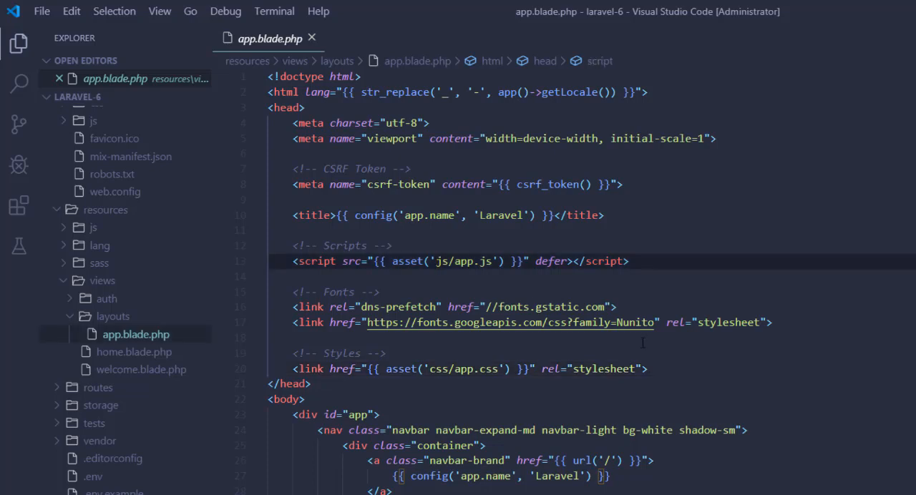
# Change the asset paths to public/js/app.js and public/css/app.css in app.blade.php
pyautogui.write('public/')
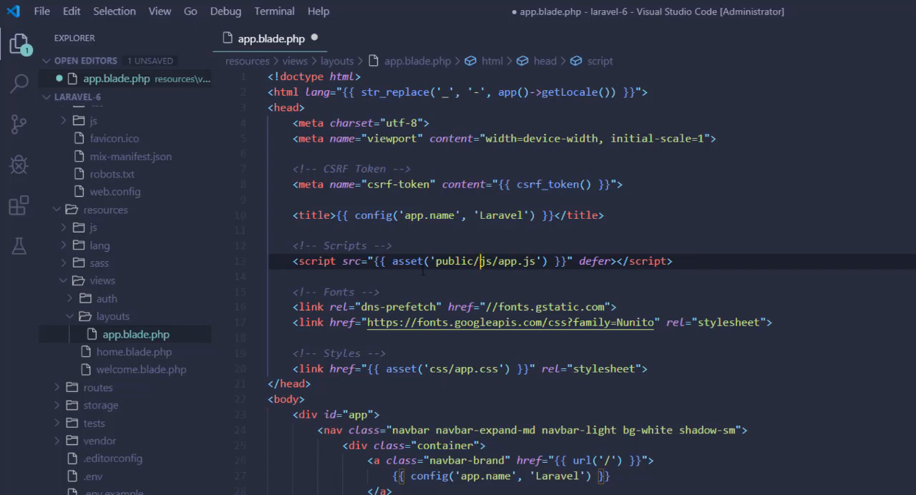
pyautogui.doubleClick(408, 260)
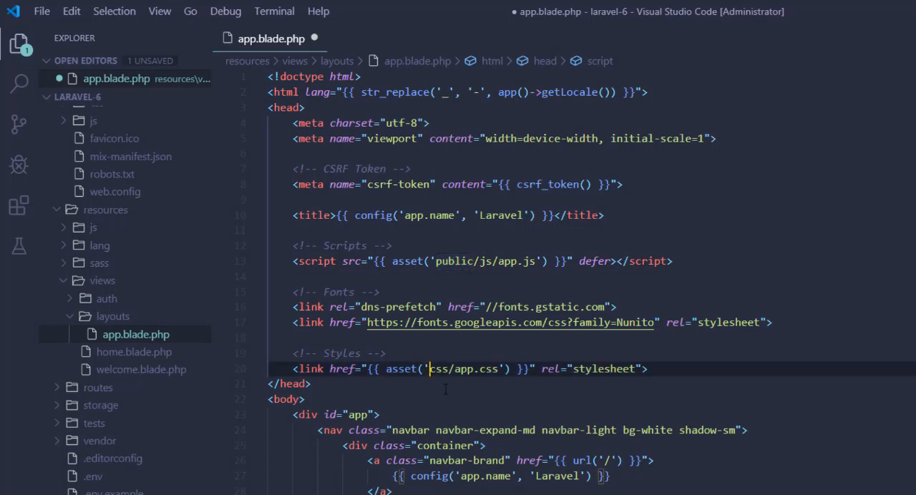
pyautogui.write('public')
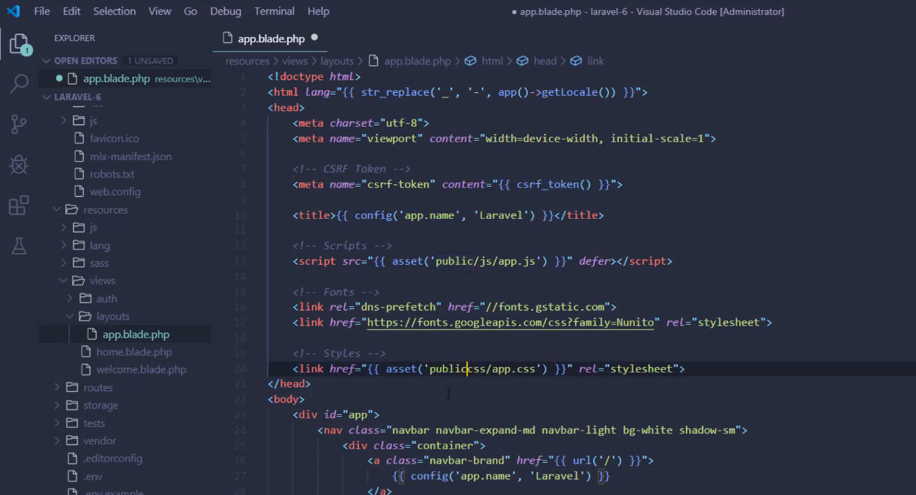